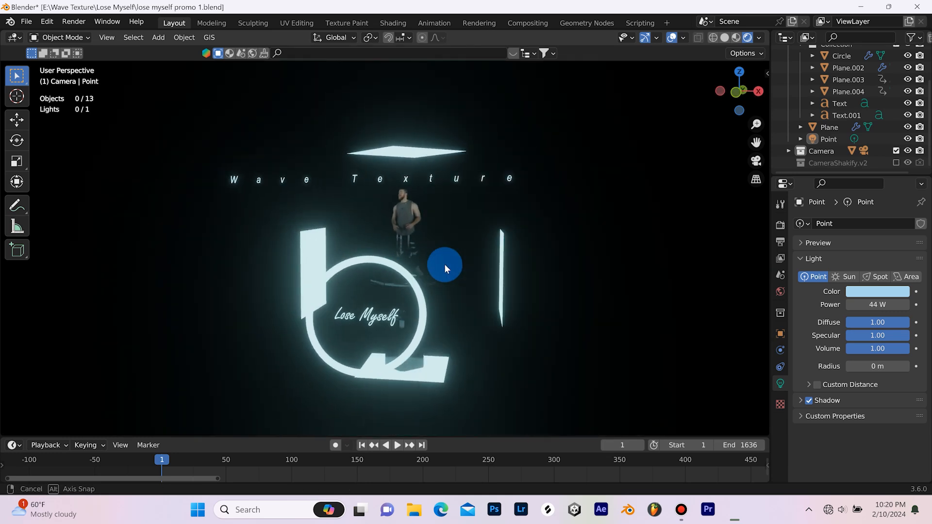
Orbit around the neon stage to view it from the side, the left and front-on.
{"action": "left_click_drag", "start_coordinate": [445, 266], "coordinate": [485, 273]}
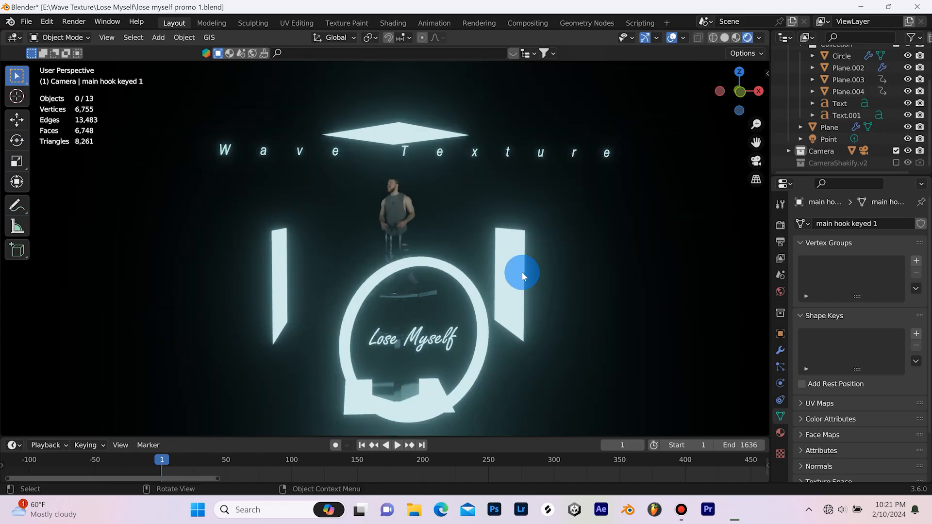
{"action": "left_click_drag", "start_coordinate": [522, 275], "coordinate": [513, 274]}
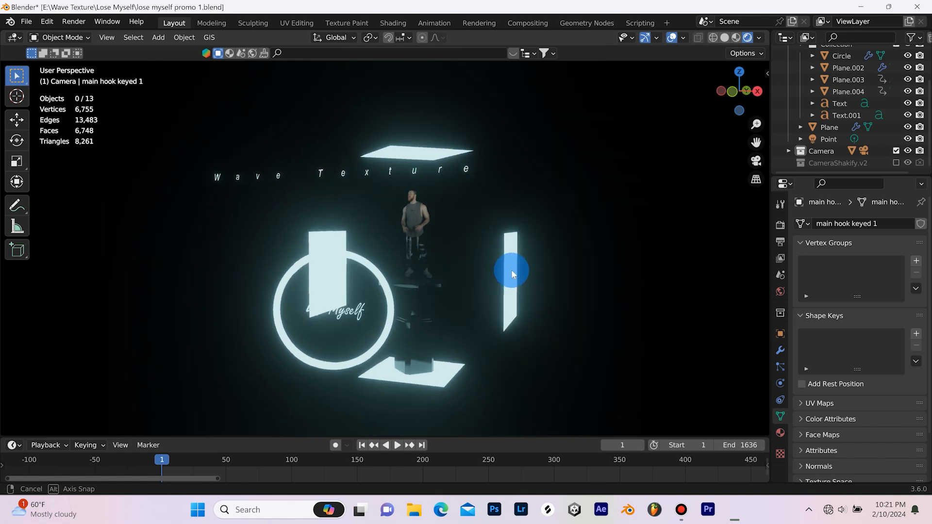
{"action": "left_click_drag", "start_coordinate": [512, 275], "coordinate": [309, 222]}
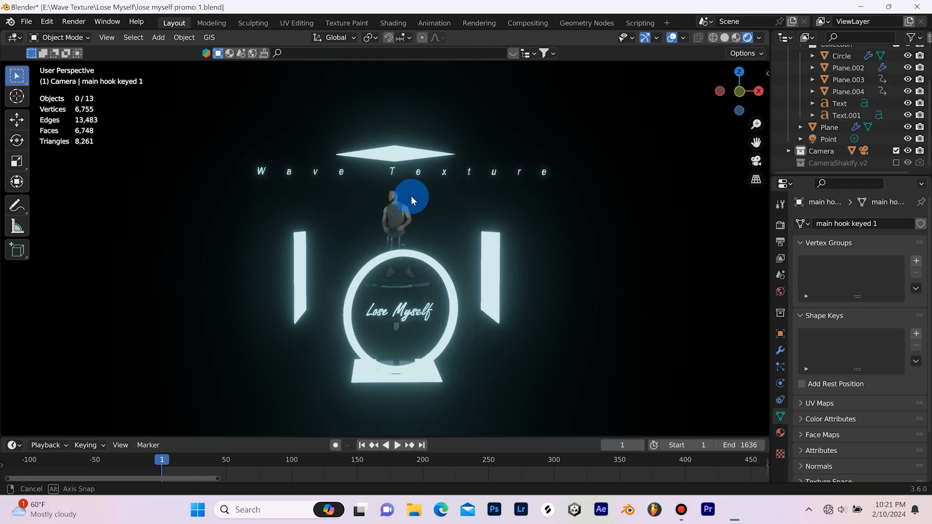
{"action": "left_click_drag", "start_coordinate": [410, 199], "coordinate": [398, 274]}
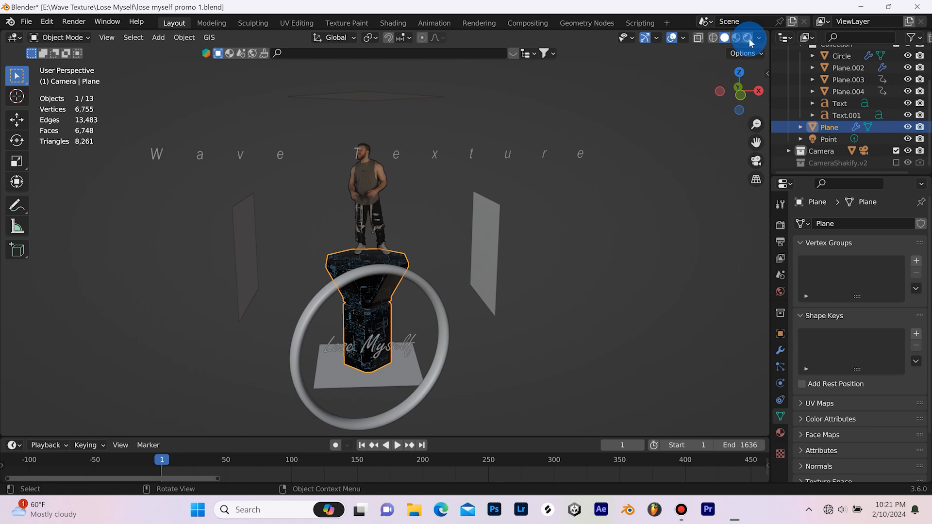
Restore the rendered neon preview and orbit closer to the keyed performer plane.
{"action": "left_click", "coordinate": [750, 37]}
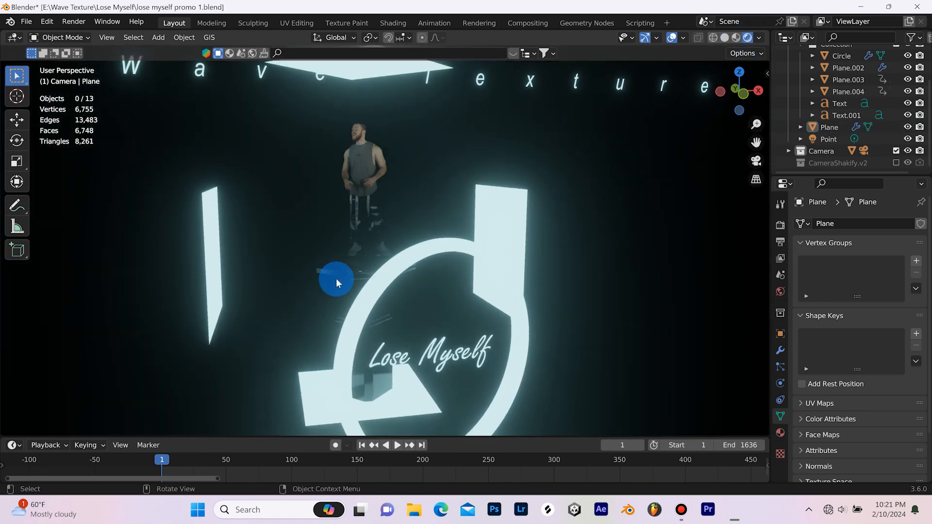
{"action": "left_click_drag", "start_coordinate": [336, 283], "coordinate": [389, 261]}
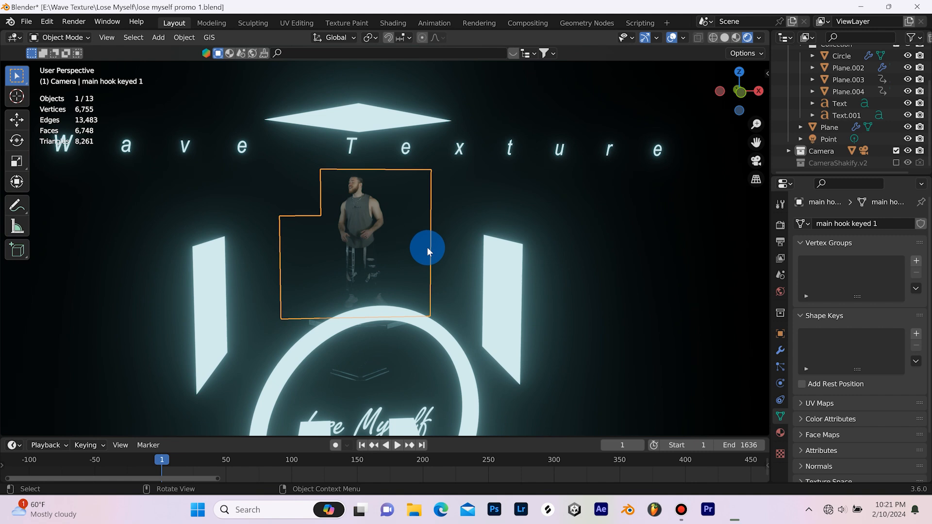
{"action": "mouse_move", "coordinate": [550, 260]}
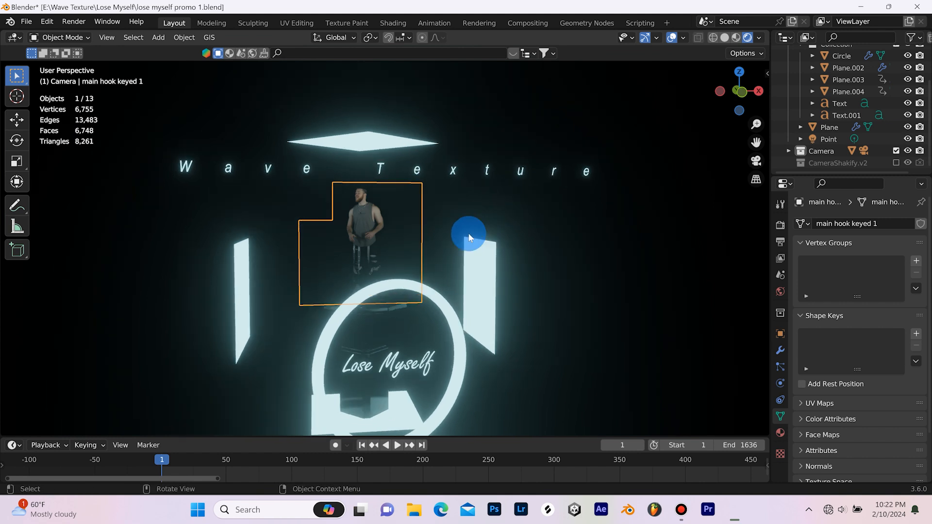
{"action": "mouse_move", "coordinate": [425, 197]}
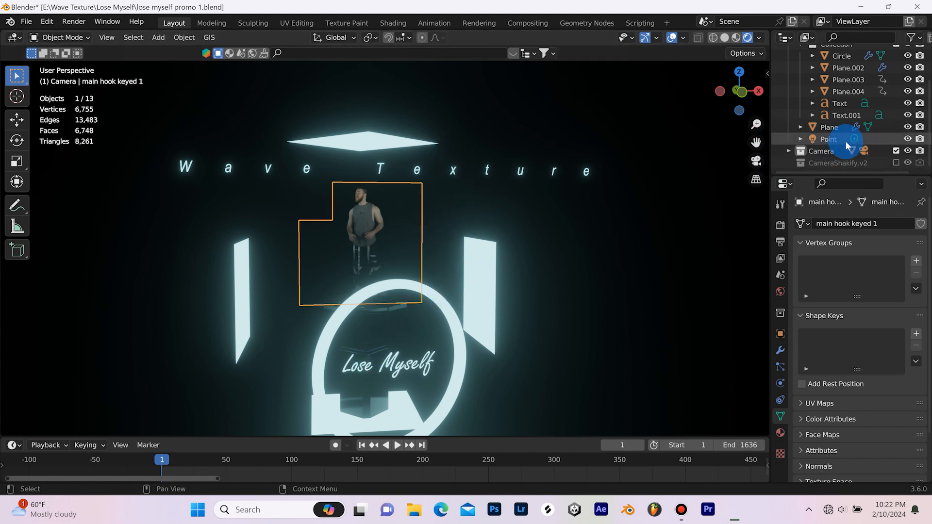
Hide the Point light in the Outliner and check the stage in the rendered view.
{"action": "left_click", "coordinate": [682, 38]}
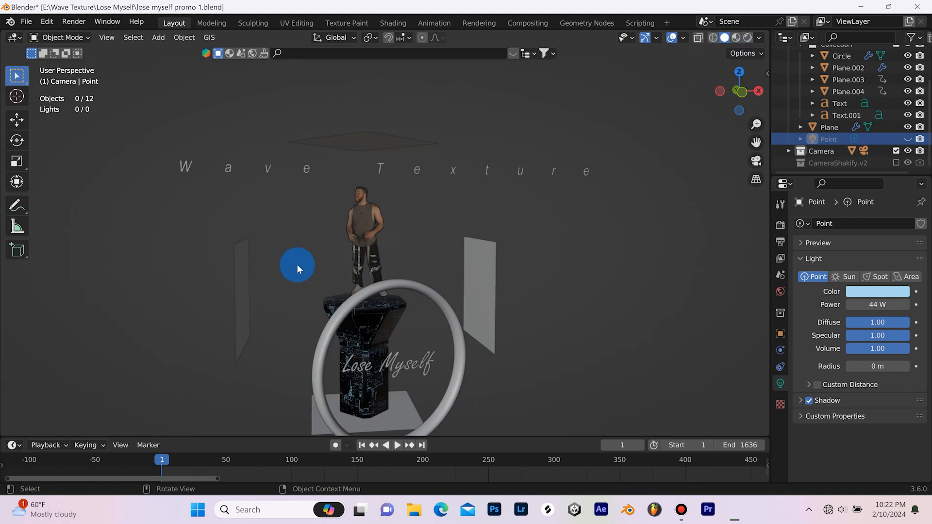
{"action": "left_click", "coordinate": [735, 38]}
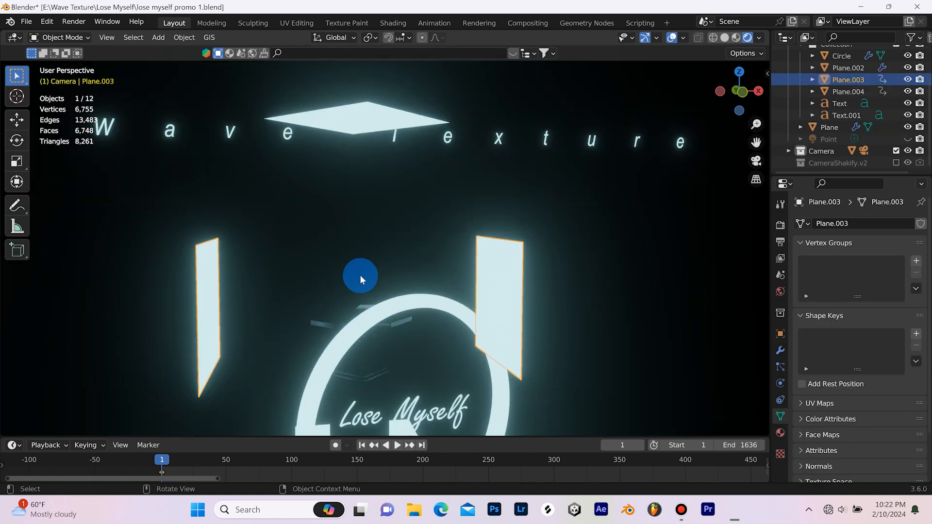
{"action": "mouse_move", "coordinate": [375, 232]}
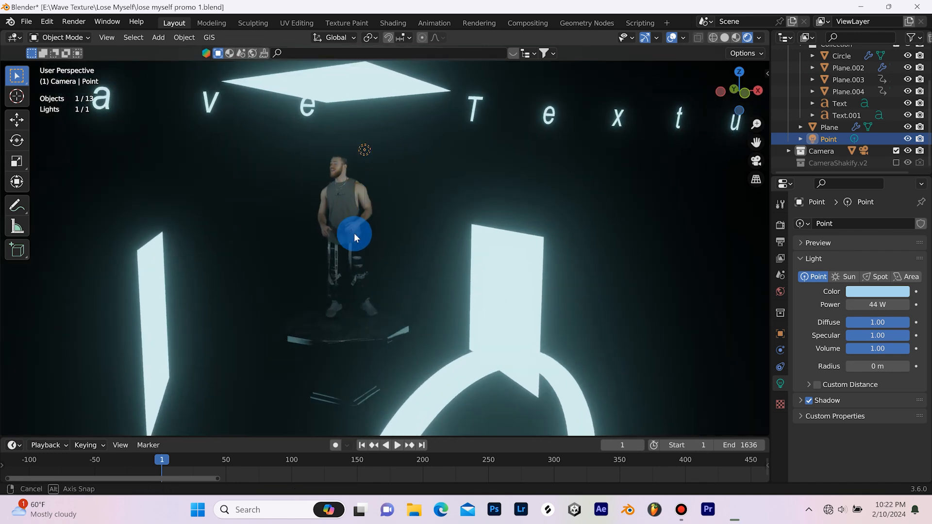
{"action": "key", "text": "g"}
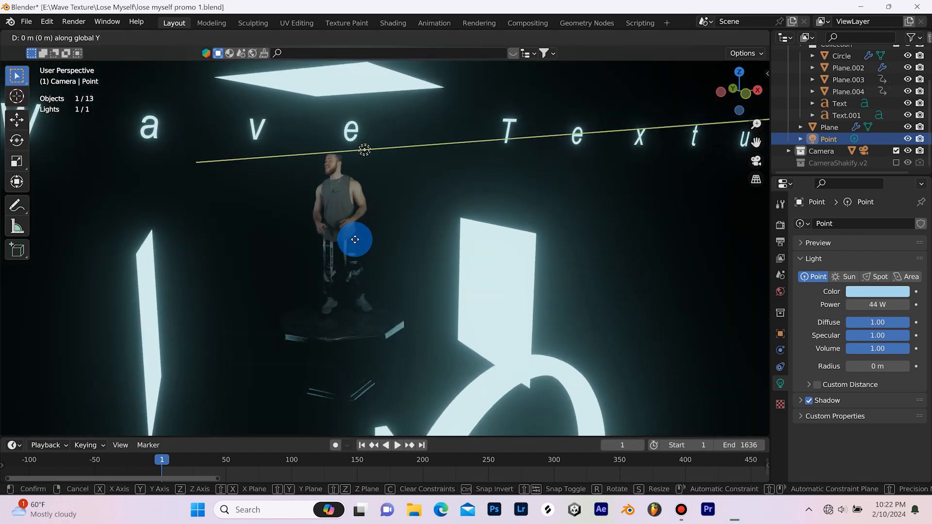
{"action": "left_click_drag", "start_coordinate": [356, 239], "coordinate": [285, 184]}
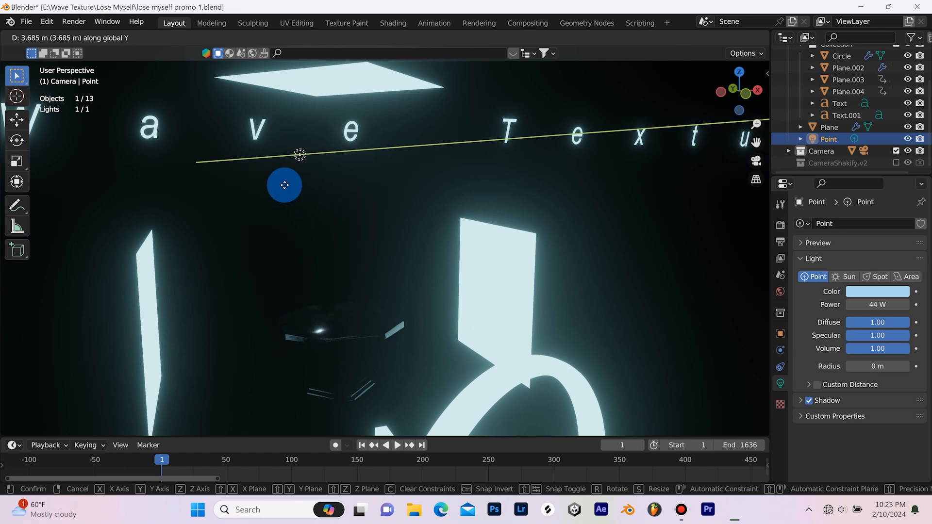
{"action": "left_click_drag", "start_coordinate": [284, 185], "coordinate": [306, 192]}
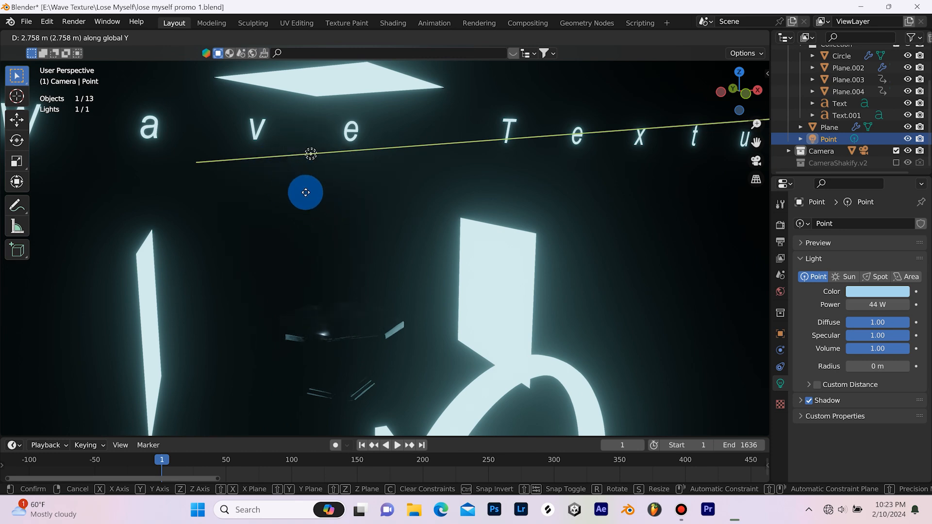
{"action": "left_click_drag", "start_coordinate": [305, 192], "coordinate": [332, 220]}
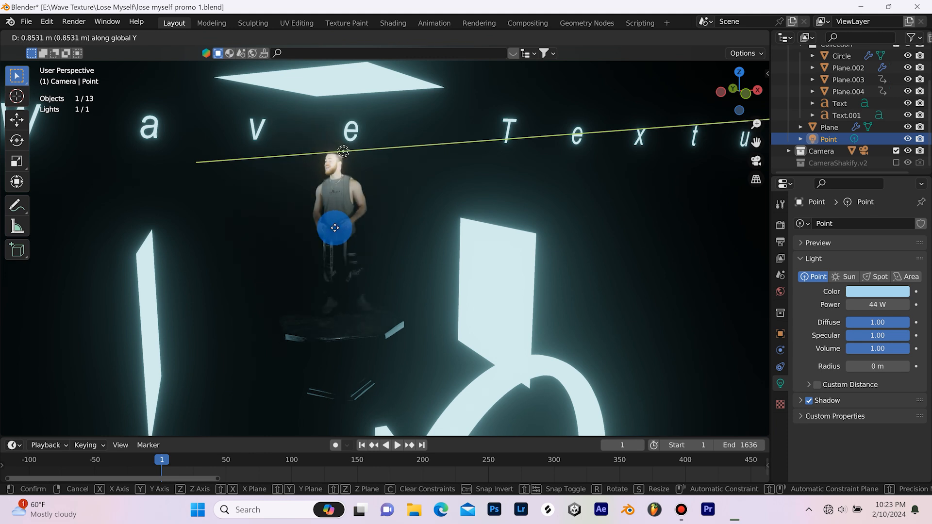
{"action": "left_click_drag", "start_coordinate": [335, 227], "coordinate": [383, 250]}
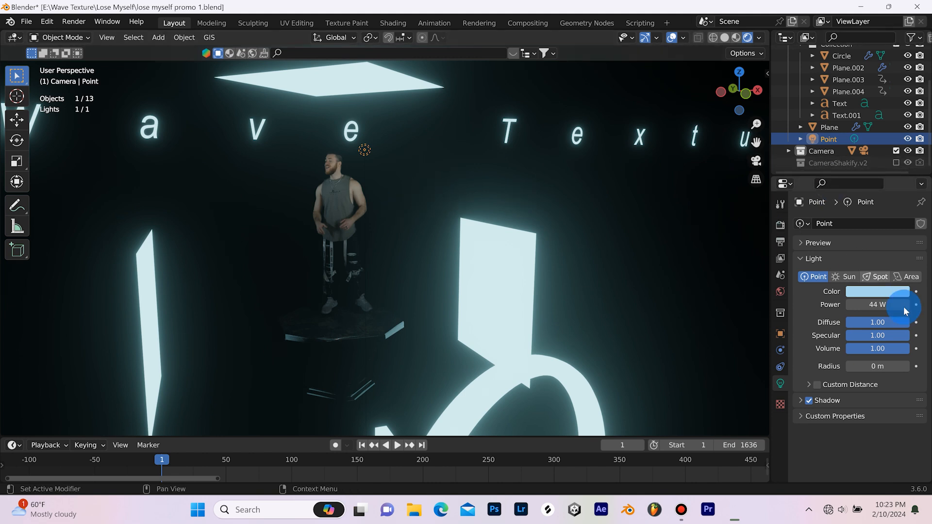
{"action": "left_click", "coordinate": [878, 291]}
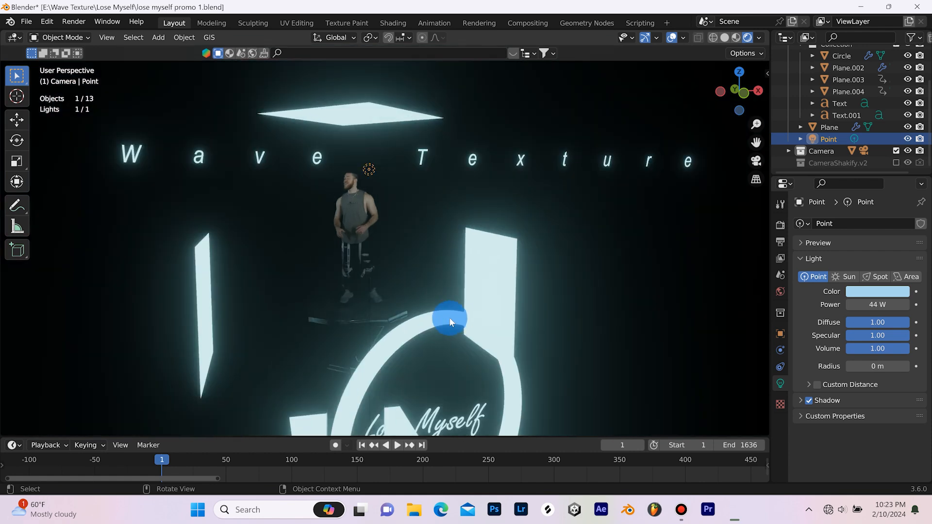
In Render Color Management, compare the Standard view transform and return to Filmic.
{"action": "left_click_drag", "start_coordinate": [450, 322], "coordinate": [489, 288]}
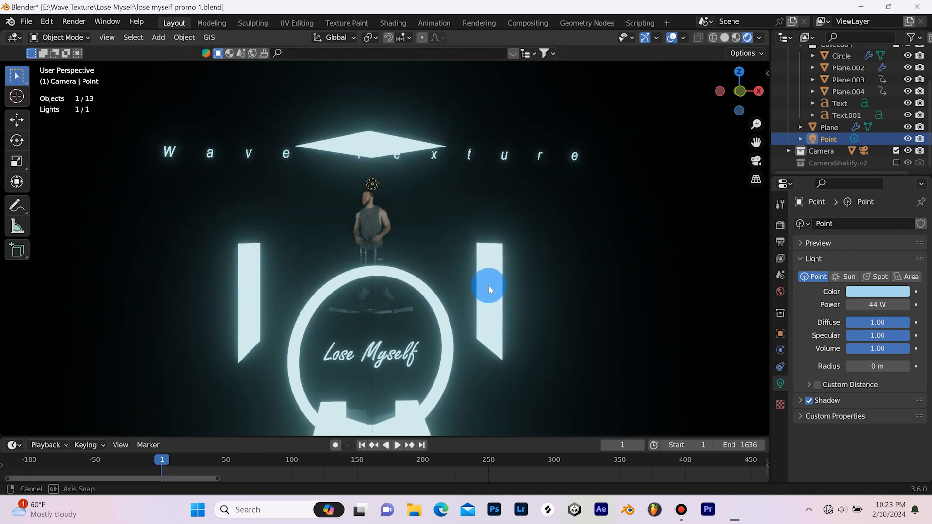
{"action": "left_click", "coordinate": [780, 226]}
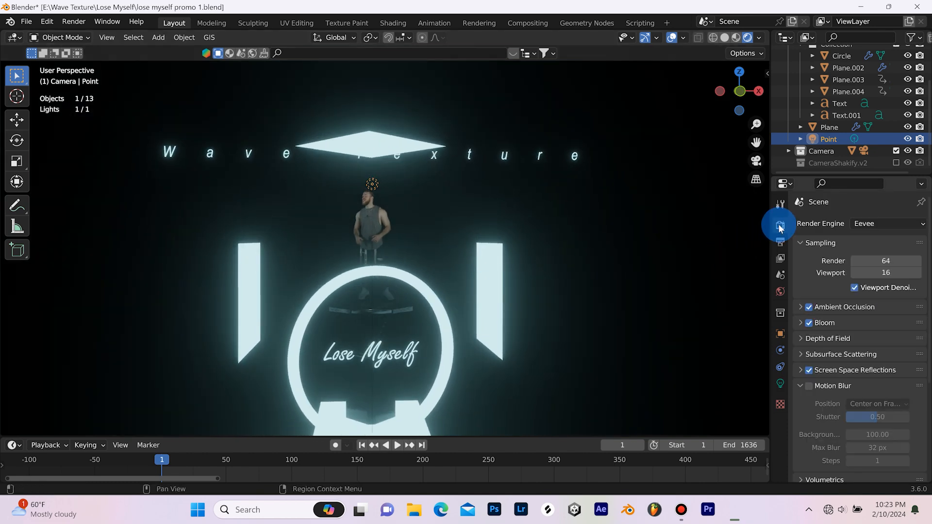
{"action": "scroll", "scroll_direction": "down", "scroll_amount": 3}
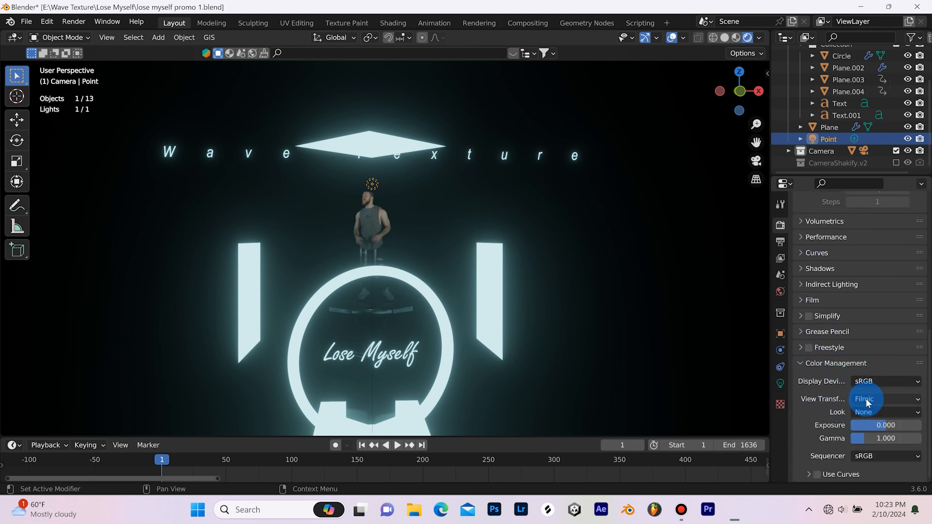
{"action": "left_click", "coordinate": [886, 399]}
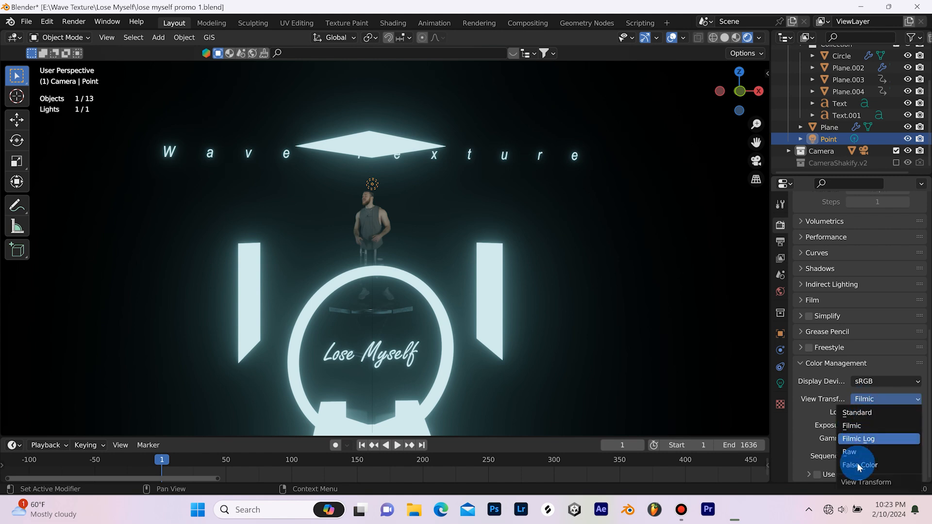
{"action": "left_click", "coordinate": [858, 411]}
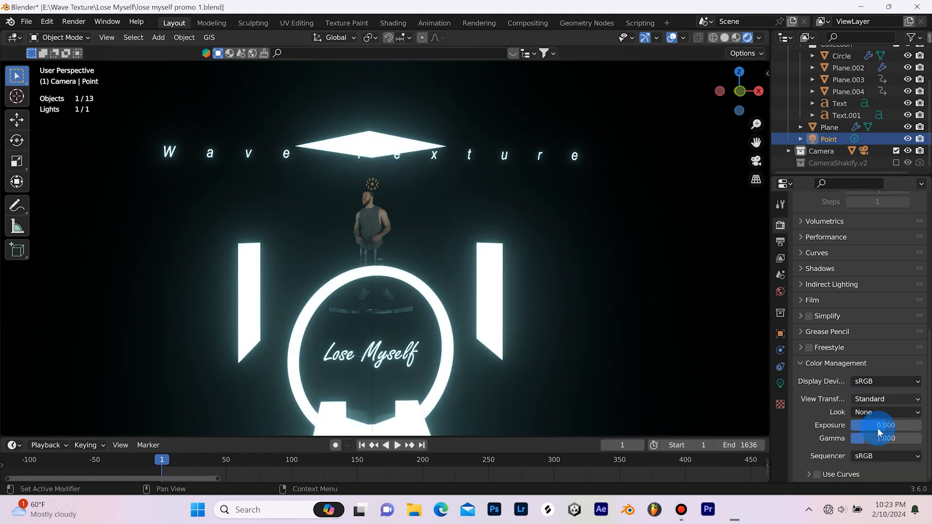
{"action": "left_click", "coordinate": [885, 399]}
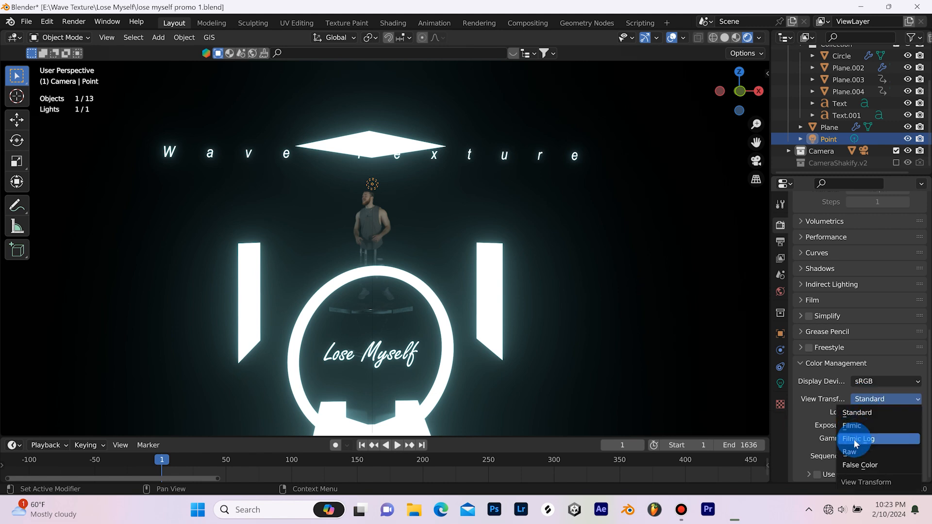
{"action": "left_click", "coordinate": [851, 425]}
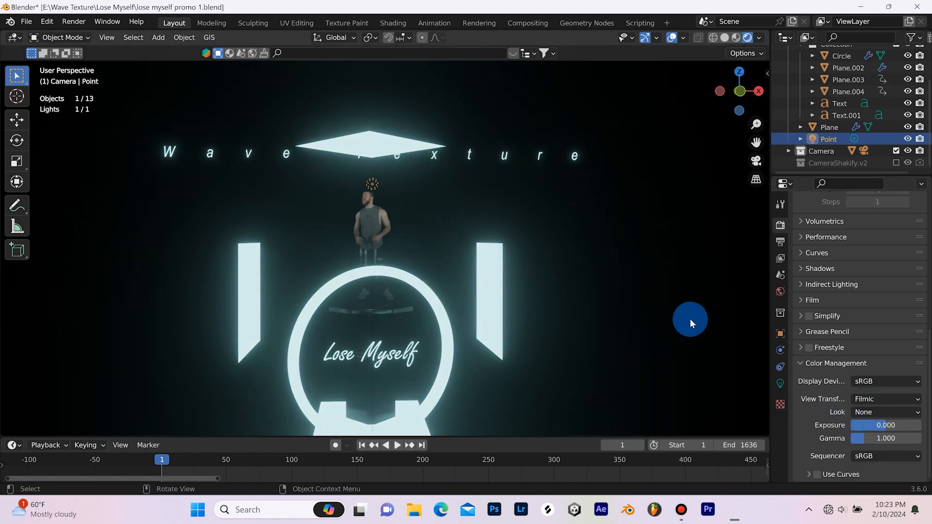
{"action": "mouse_move", "coordinate": [748, 328]}
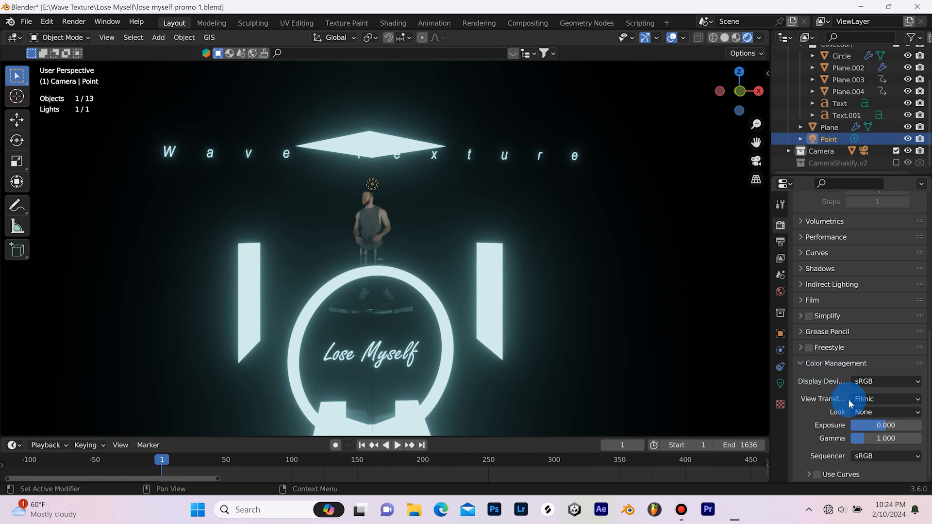
Try the High Contrast look on the stage, then revisit the Look setting.
{"action": "left_click", "coordinate": [885, 411]}
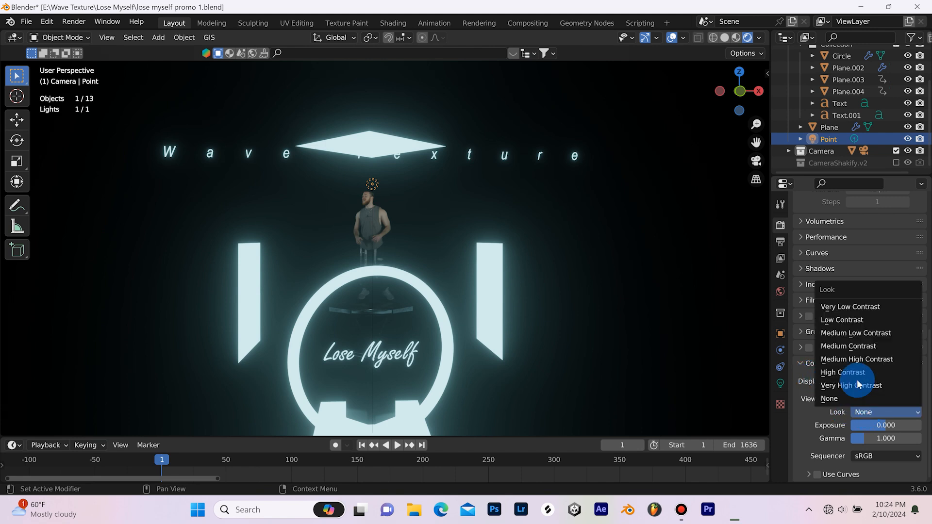
{"action": "left_click", "coordinate": [842, 371]}
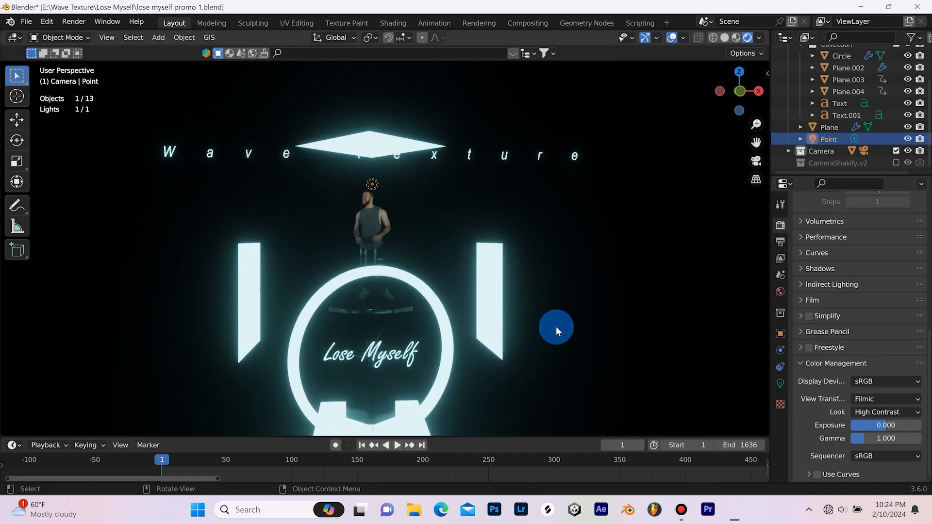
{"action": "left_click", "coordinate": [885, 412]}
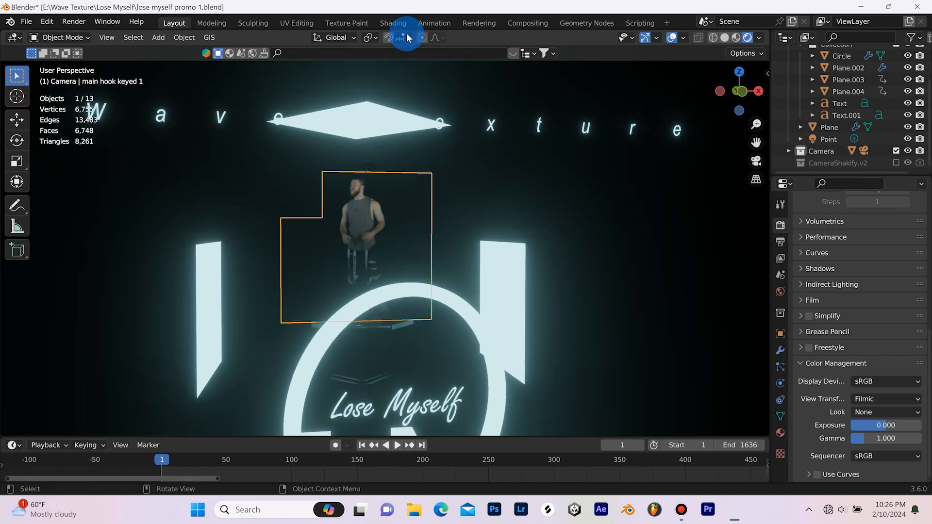
In the Shading workspace, route the movie texture's Color into the Principled BSDF Emission input.
{"action": "left_click", "coordinate": [393, 22]}
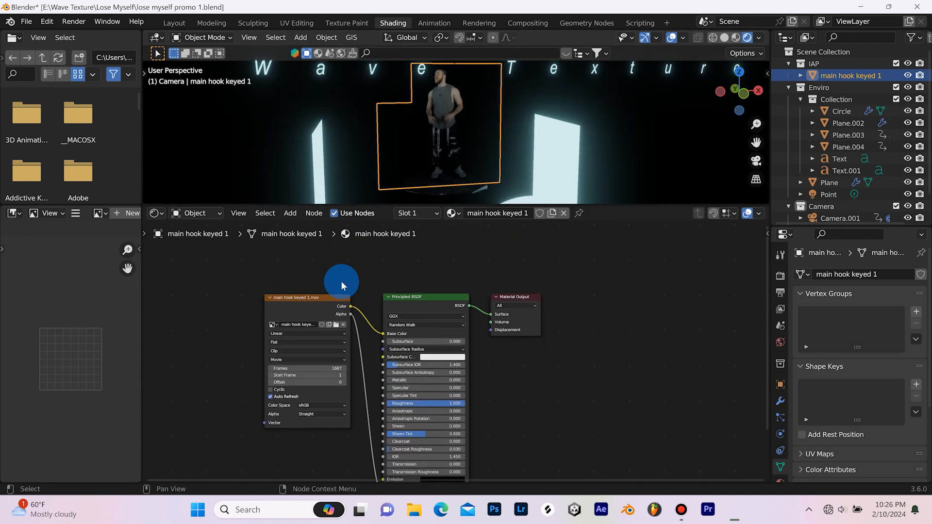
{"action": "left_click_drag", "start_coordinate": [342, 285], "coordinate": [427, 270]}
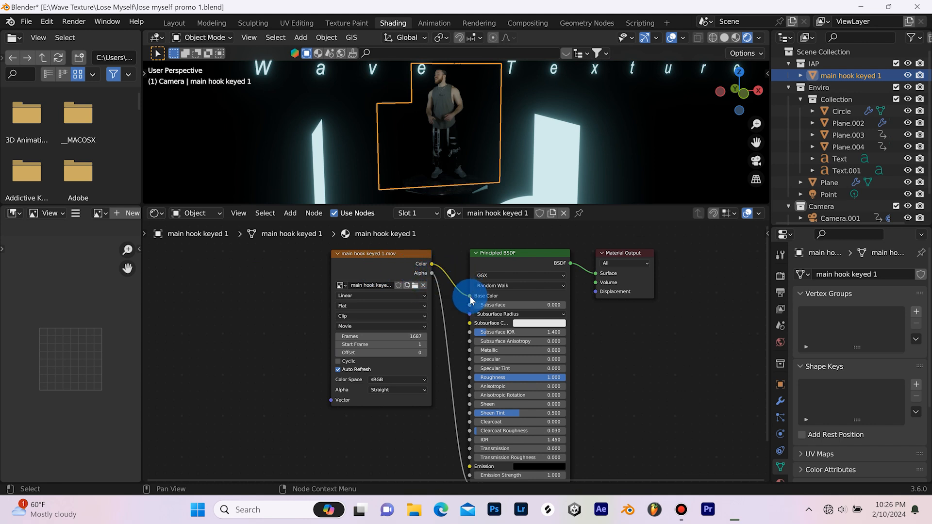
{"action": "left_click_drag", "start_coordinate": [470, 295], "coordinate": [462, 467]}
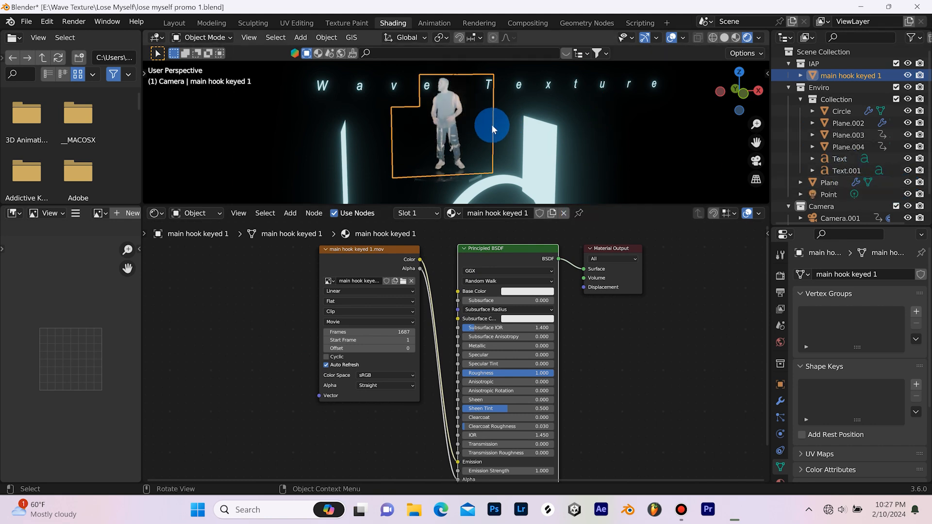
Grab the performer plane along Y and confirm its new position.
{"action": "key", "text": "g"}
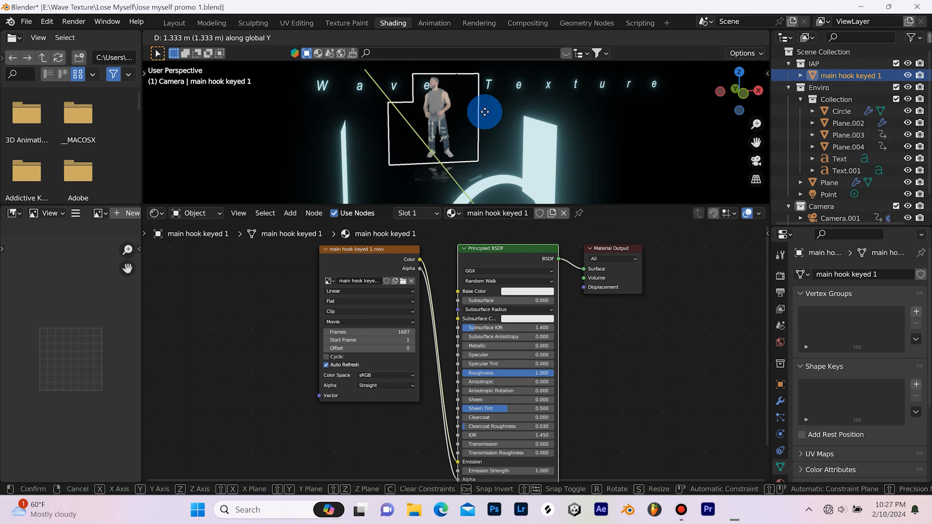
{"action": "left_click", "coordinate": [827, 194]}
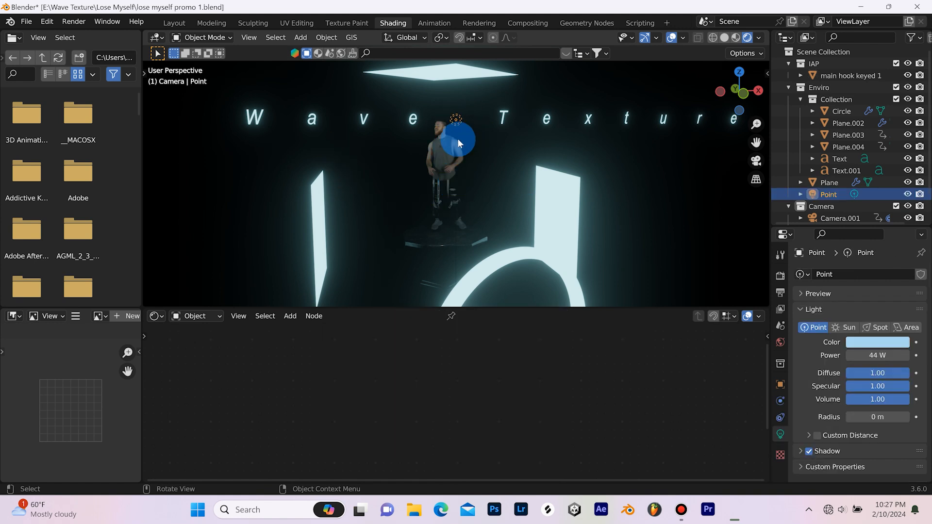
Return to the Layout workspace and orbit the lit neon stage from several sides.
{"action": "left_click_drag", "start_coordinate": [458, 140], "coordinate": [502, 185]}
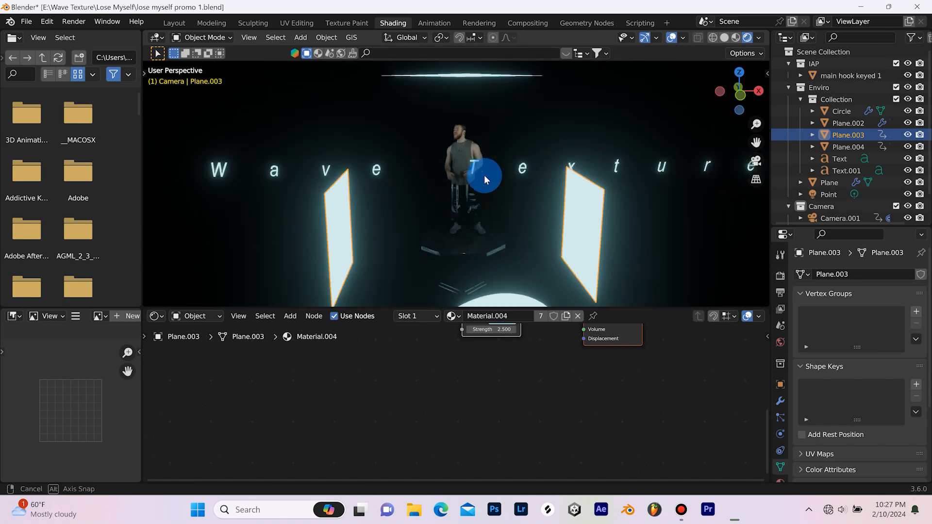
{"action": "left_click", "coordinate": [174, 22]}
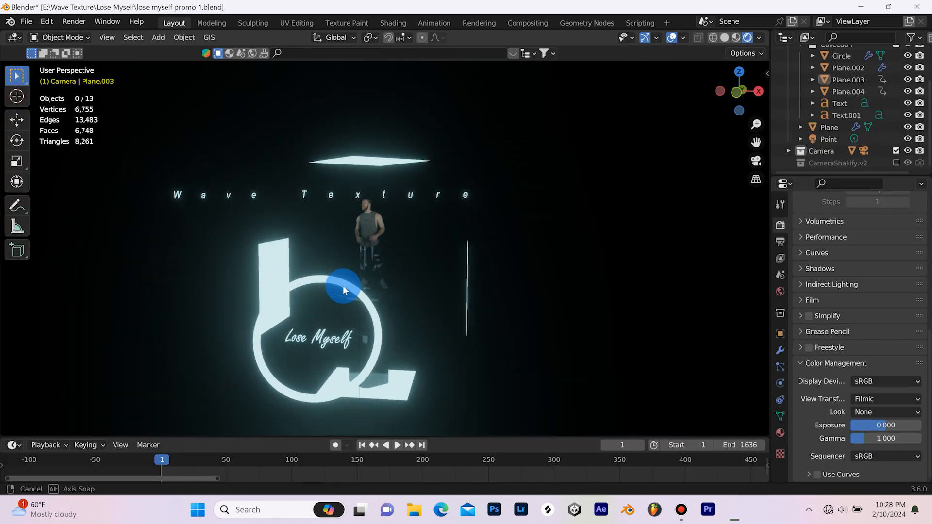
{"action": "left_click_drag", "start_coordinate": [344, 286], "coordinate": [369, 303]}
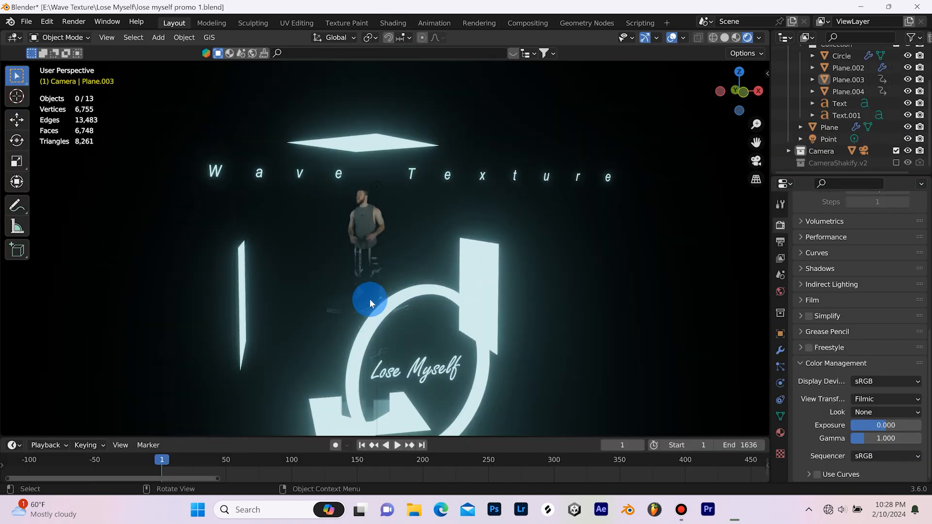
{"action": "left_click_drag", "start_coordinate": [369, 303], "coordinate": [407, 285]}
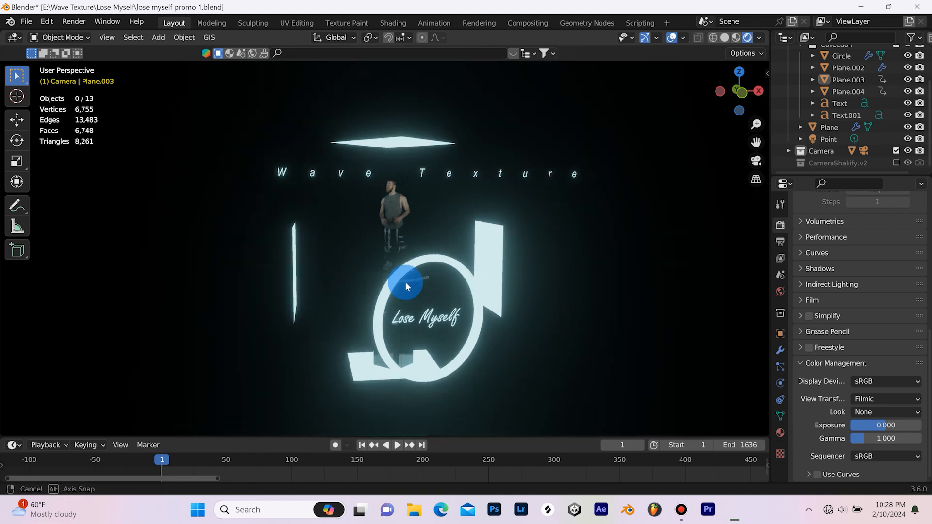